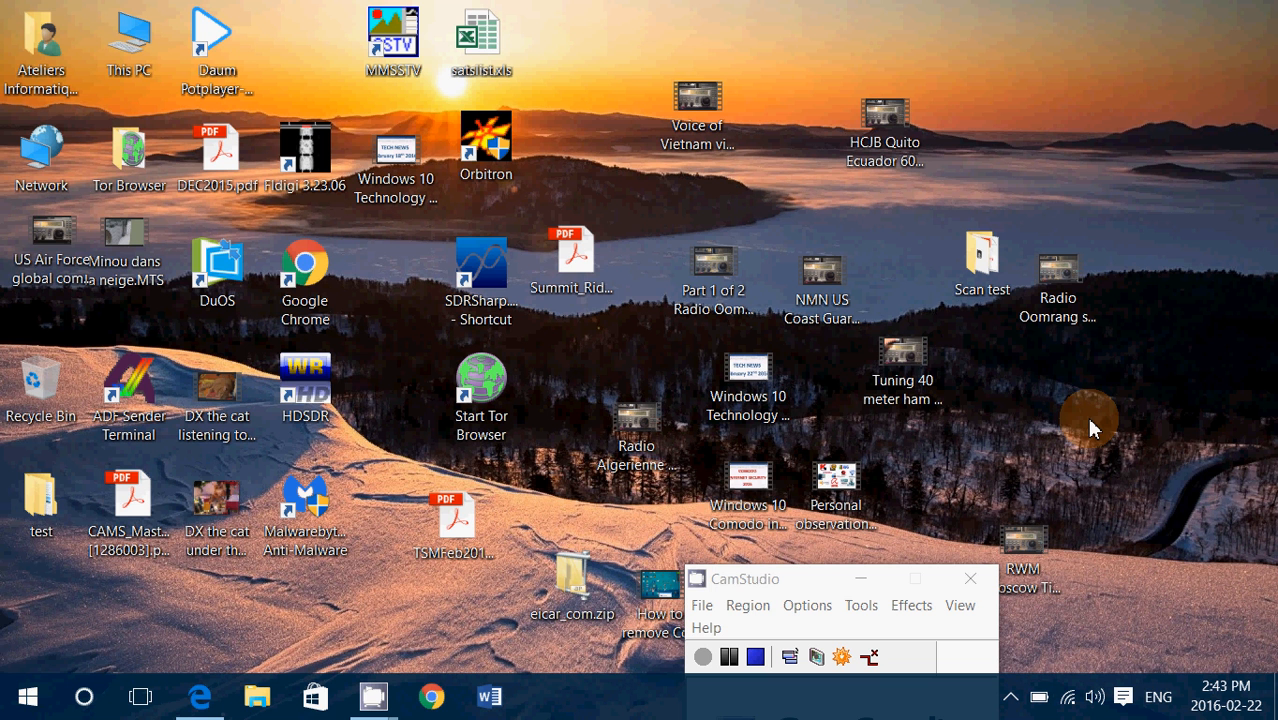
mouse_move(20, 695)
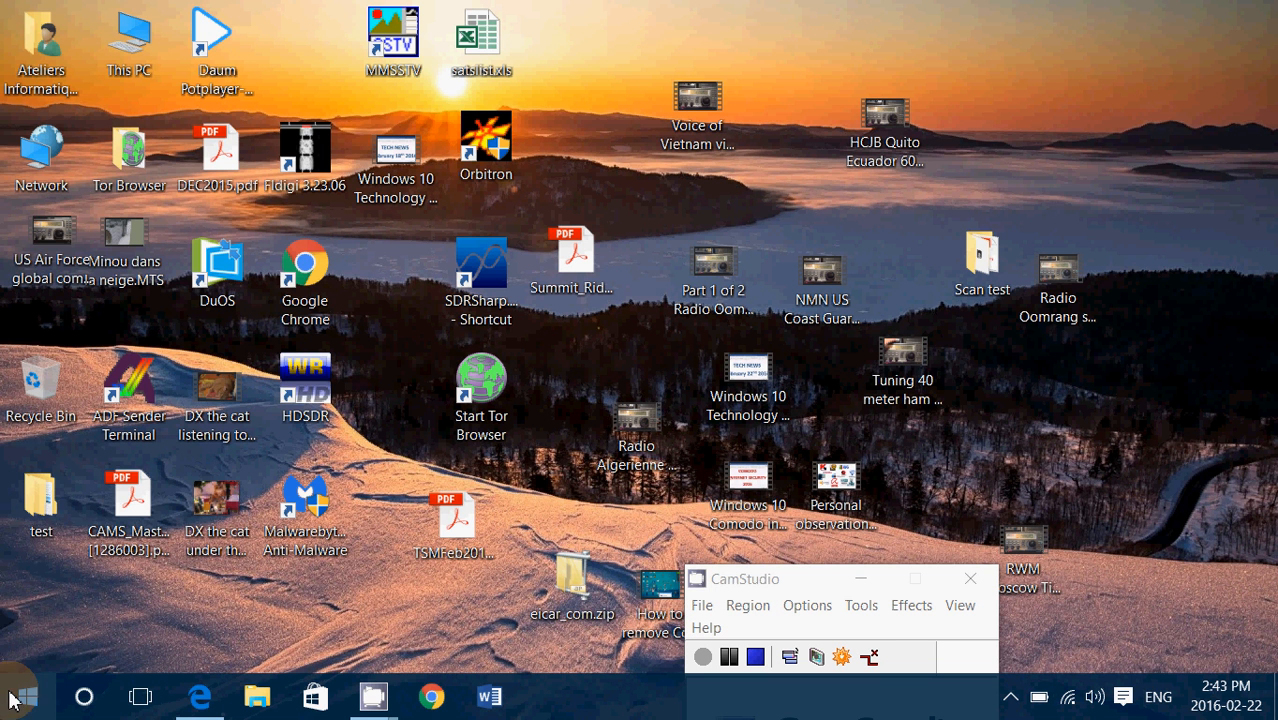
Step: Bring up the Start button's power-user menu listing Command Prompt and Control Panel
right_click(18, 697)
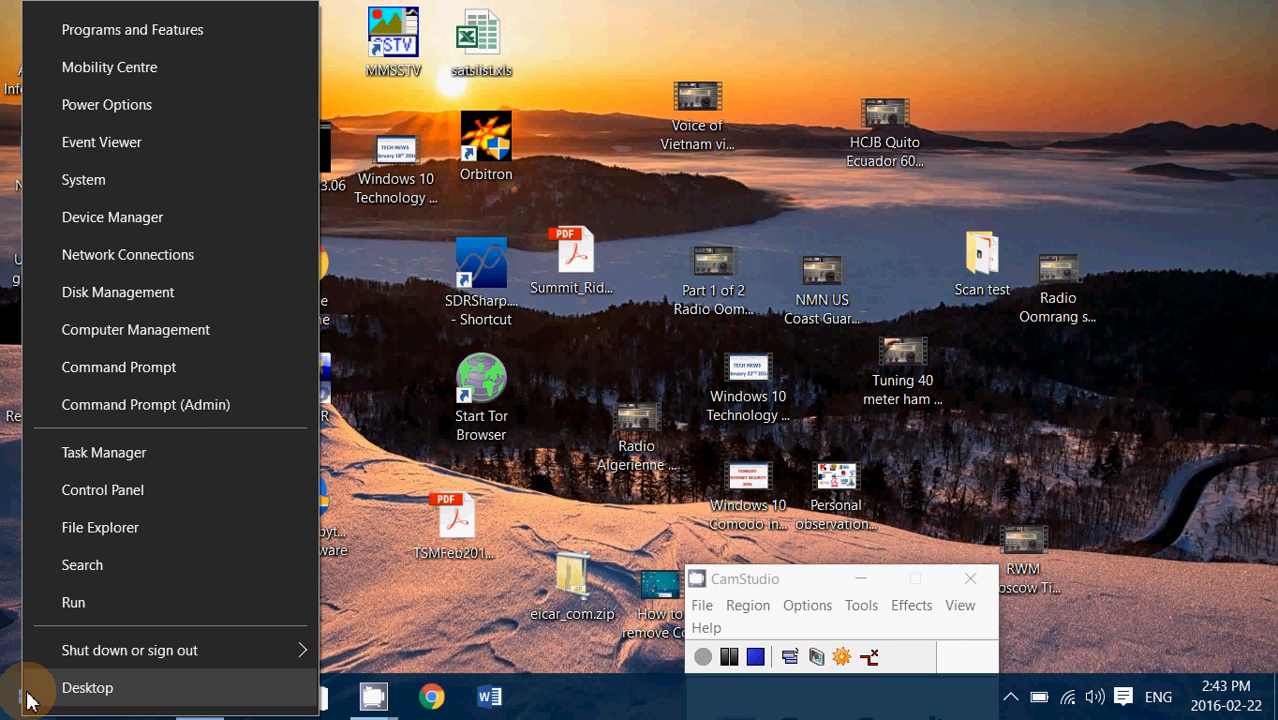
mouse_move(208, 404)
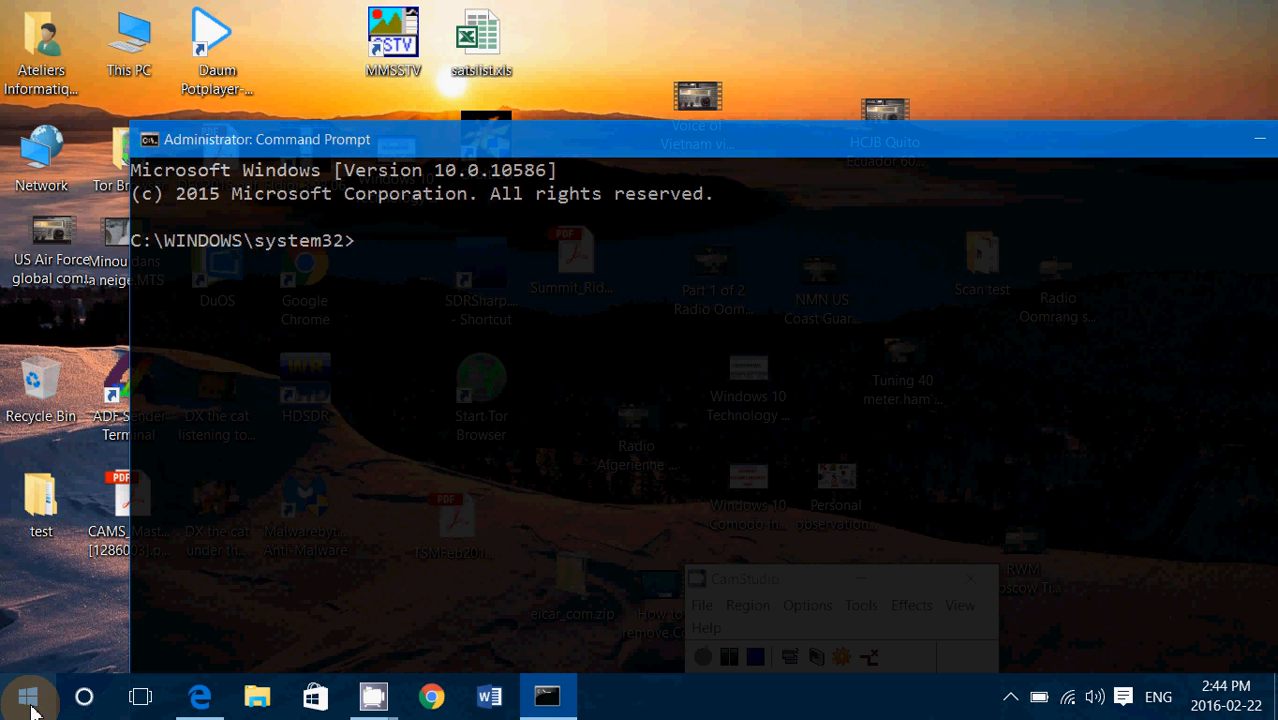
Step: Browse the Start menu's All apps list and expand the Windows Accessories folder
left_click(28, 696)
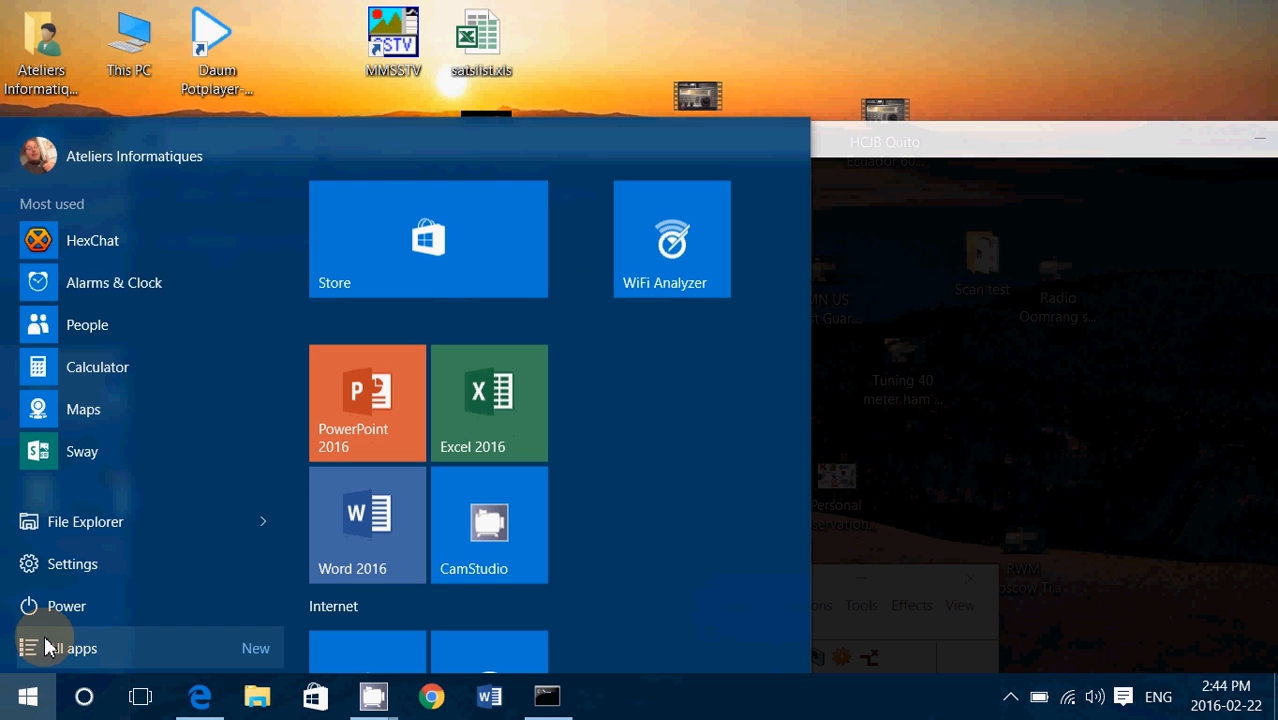
left_click(71, 648)
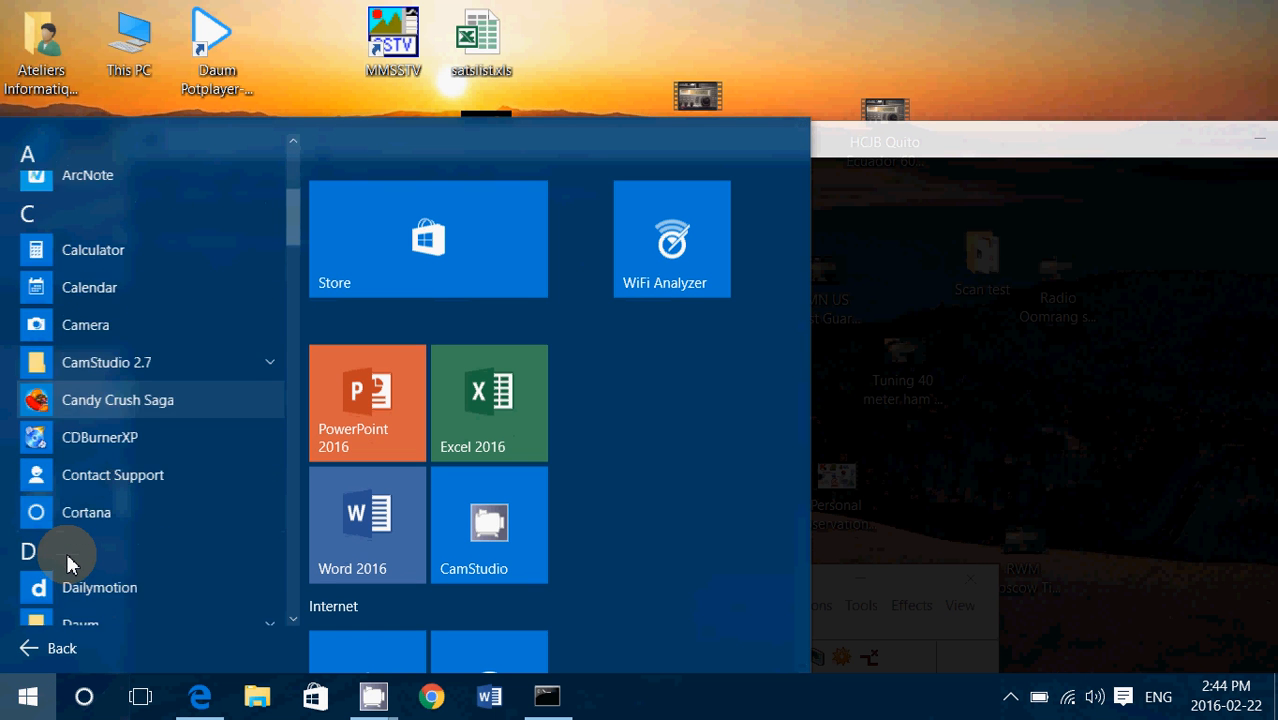
scroll("down", 3)
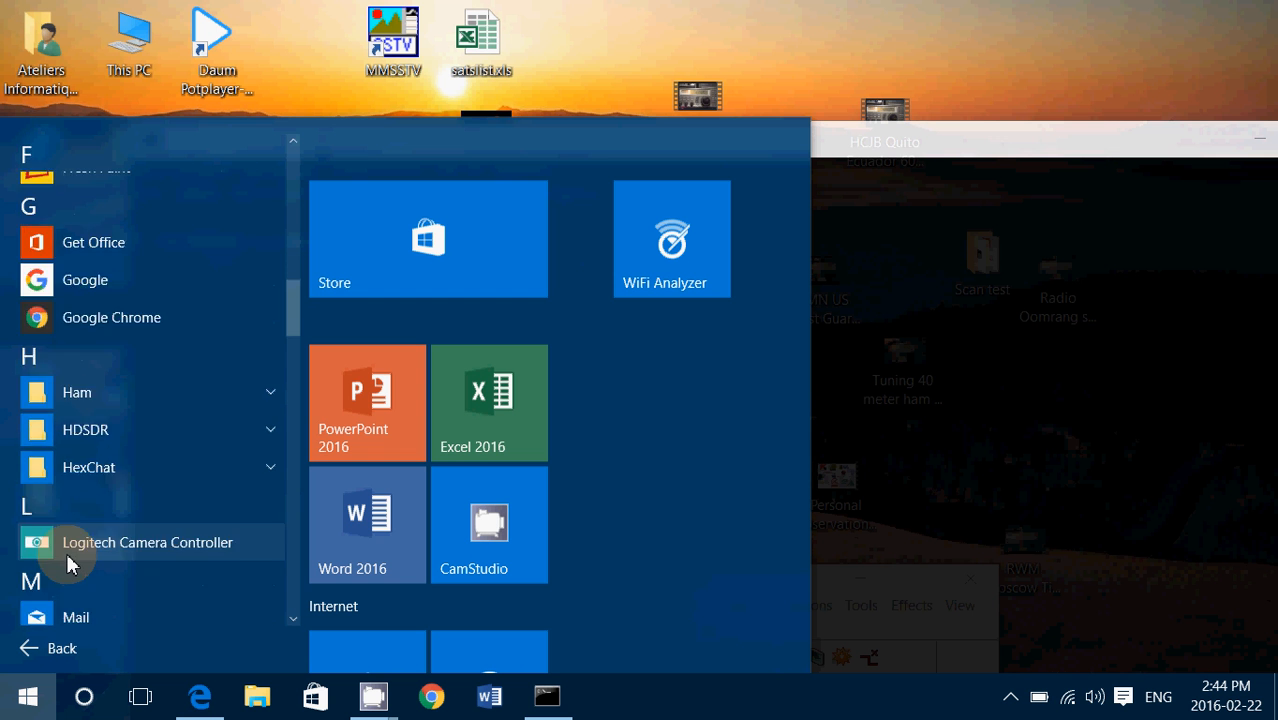
scroll("down", 3)
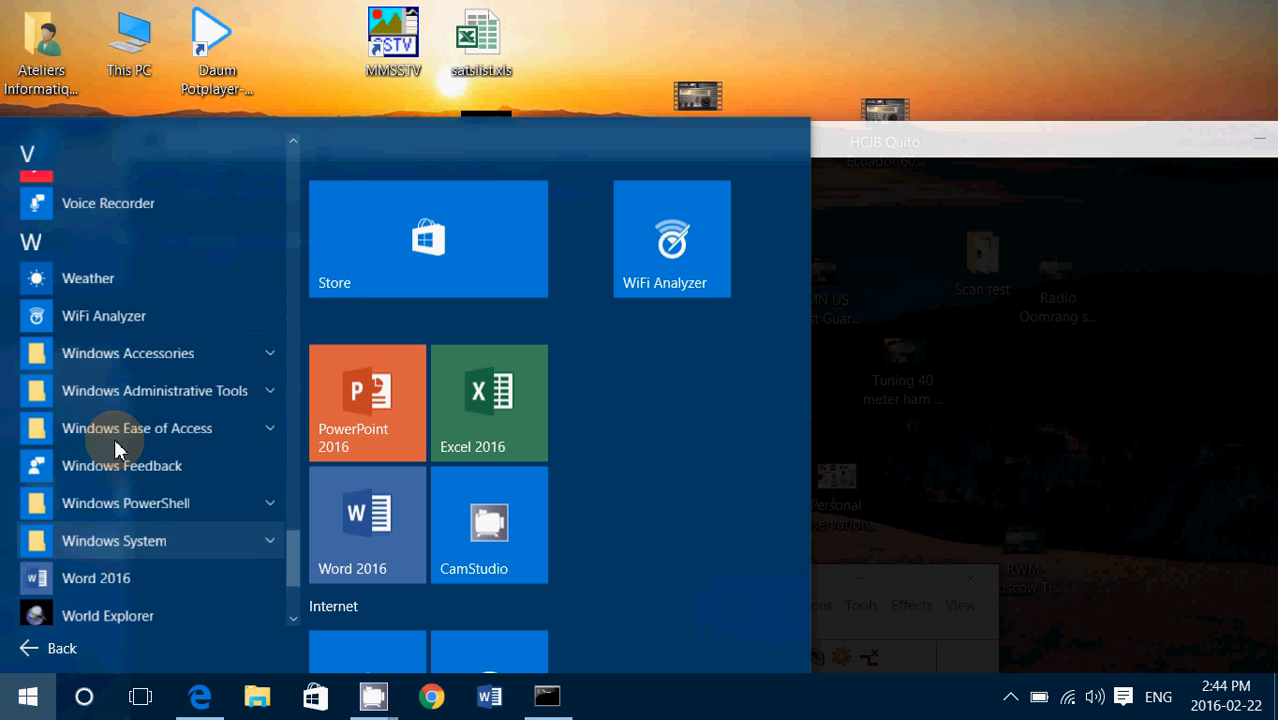
left_click(128, 353)
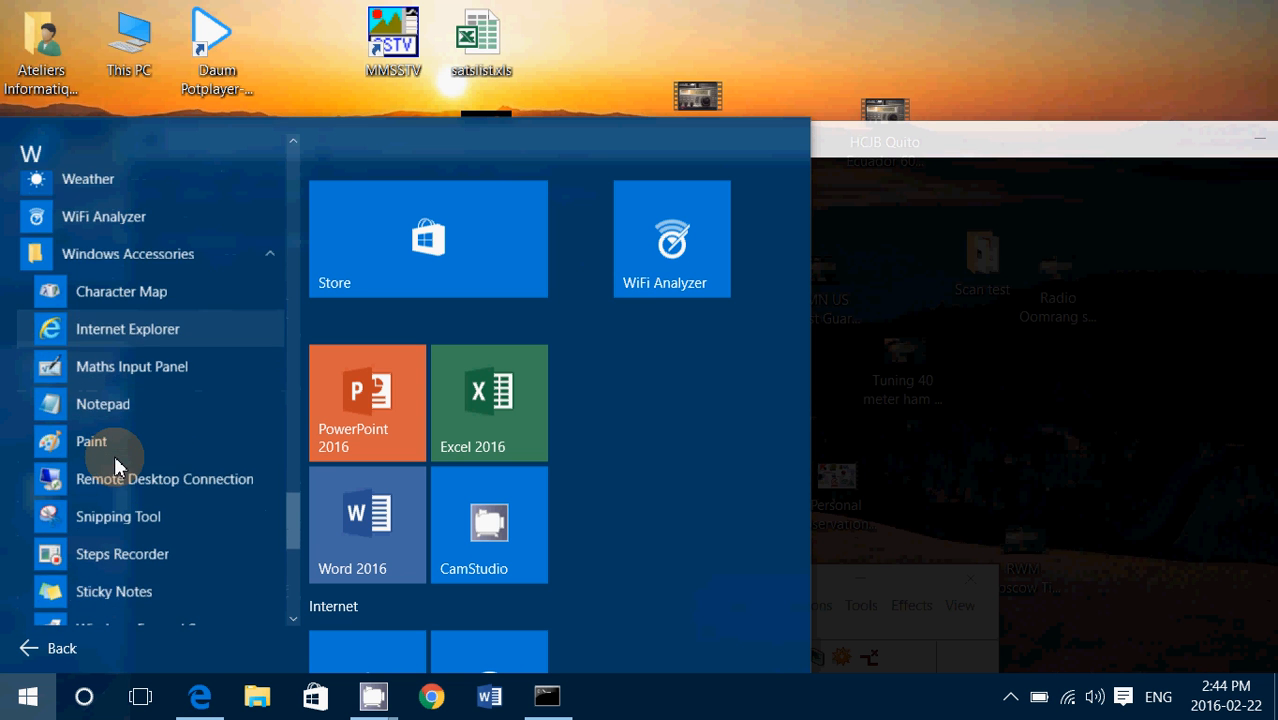
Step: Scroll to Windows Administrative Tools, then return to the Administrator Command Prompt via the taskbar
scroll("down", 3)
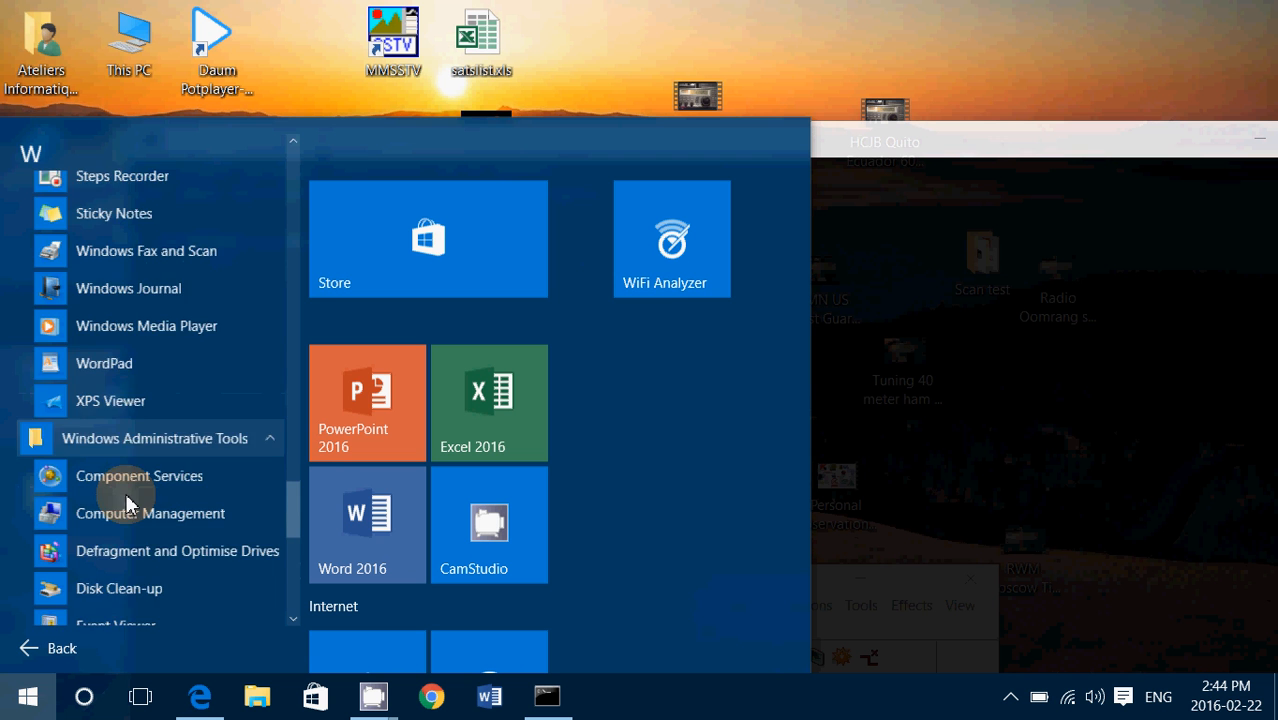
scroll("down", 3)
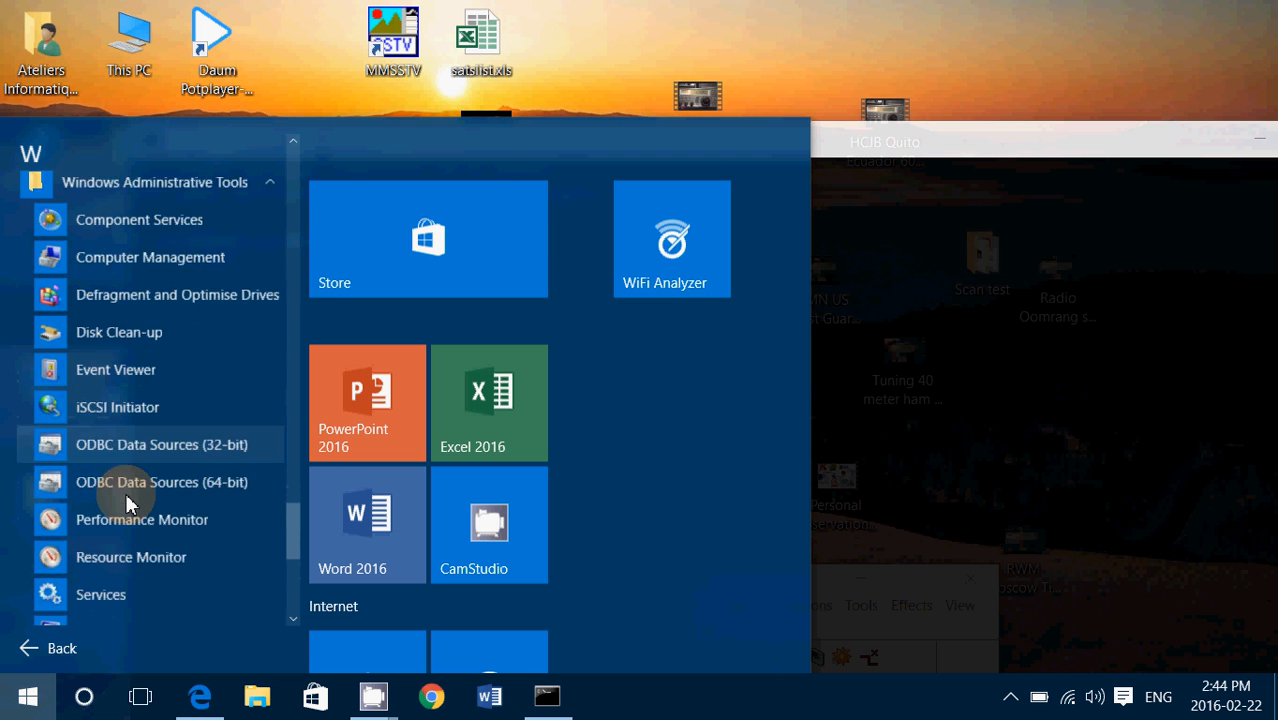
scroll("down", 3)
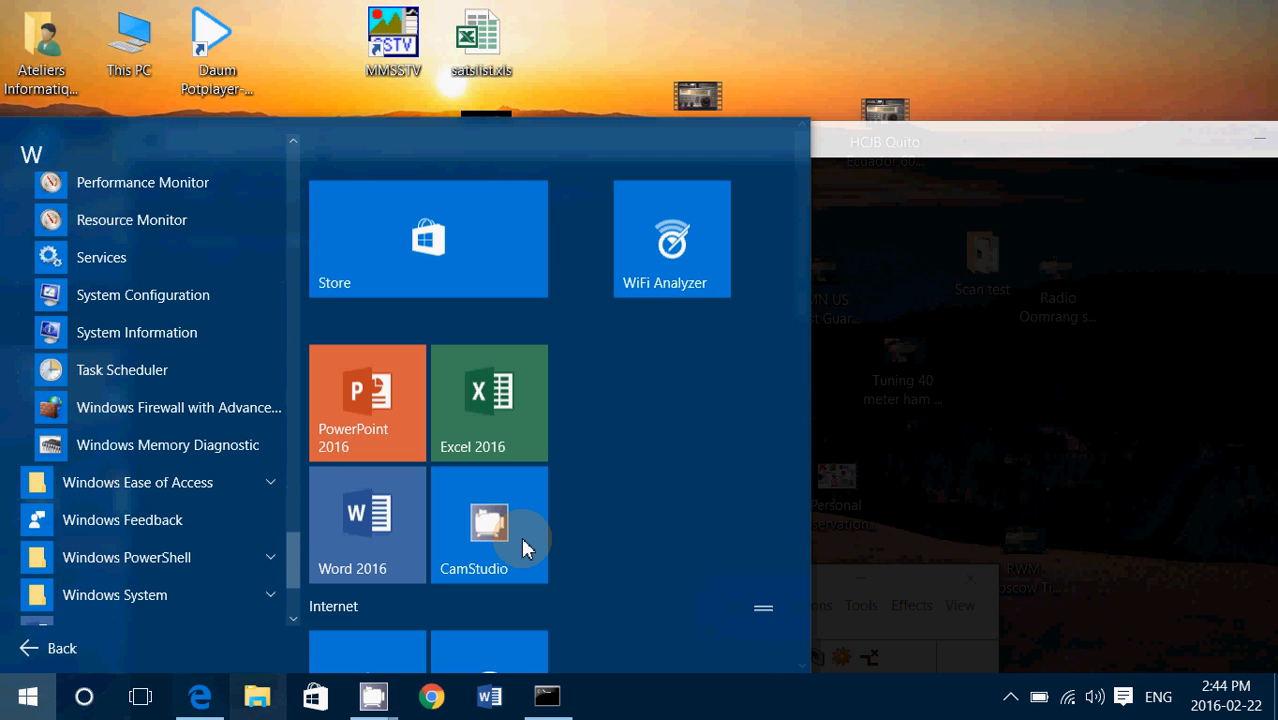
left_click(547, 696)
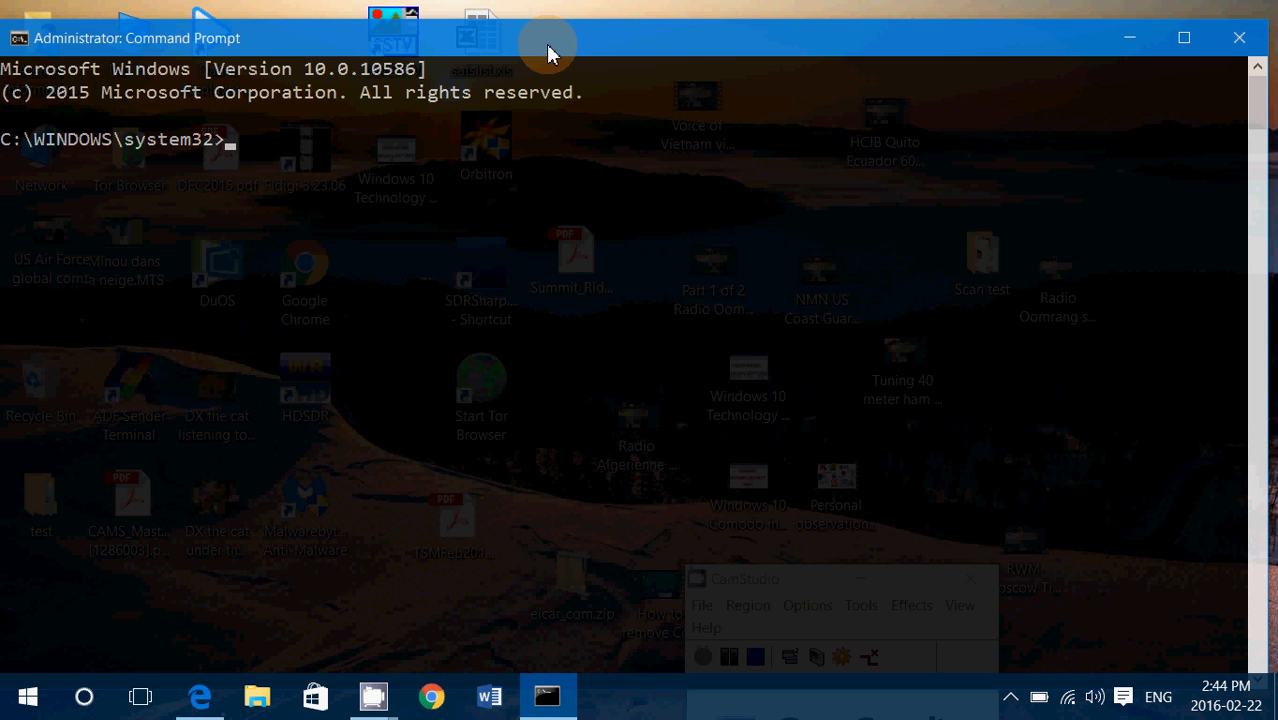
Step: Run sfc with no arguments to display its usage help including /SCANNOW
type("sfc")
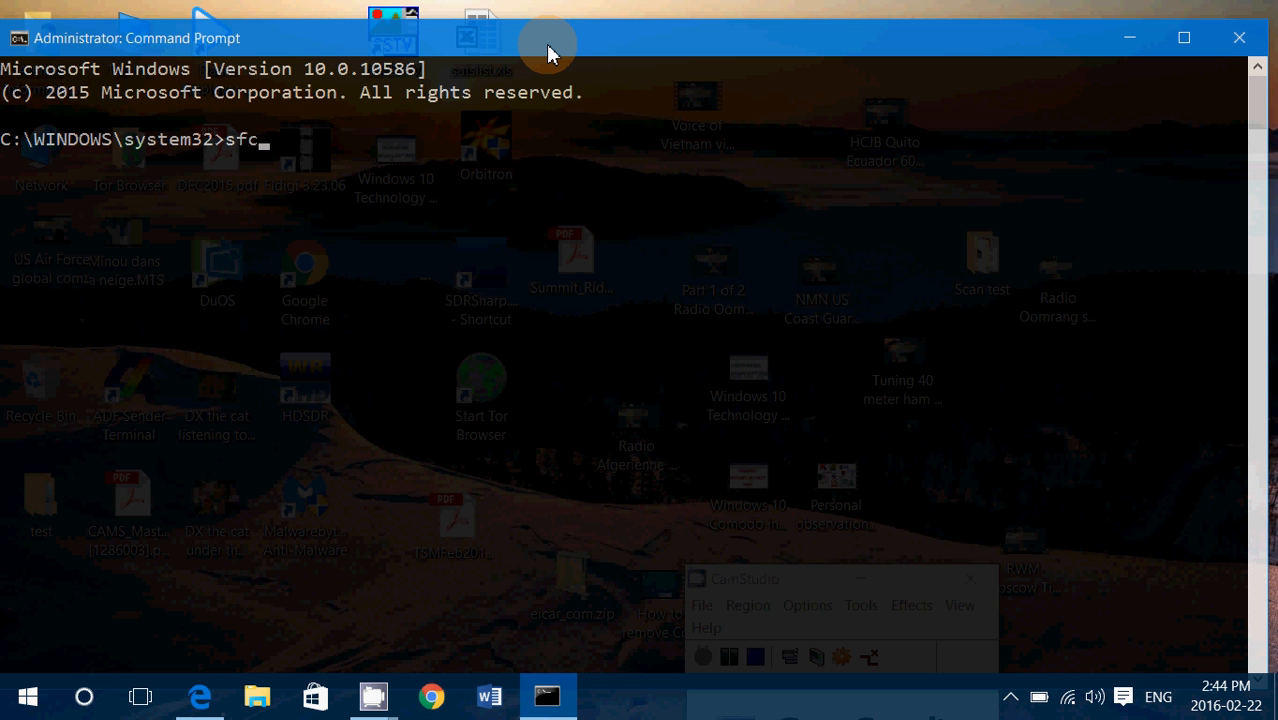
key("enter")
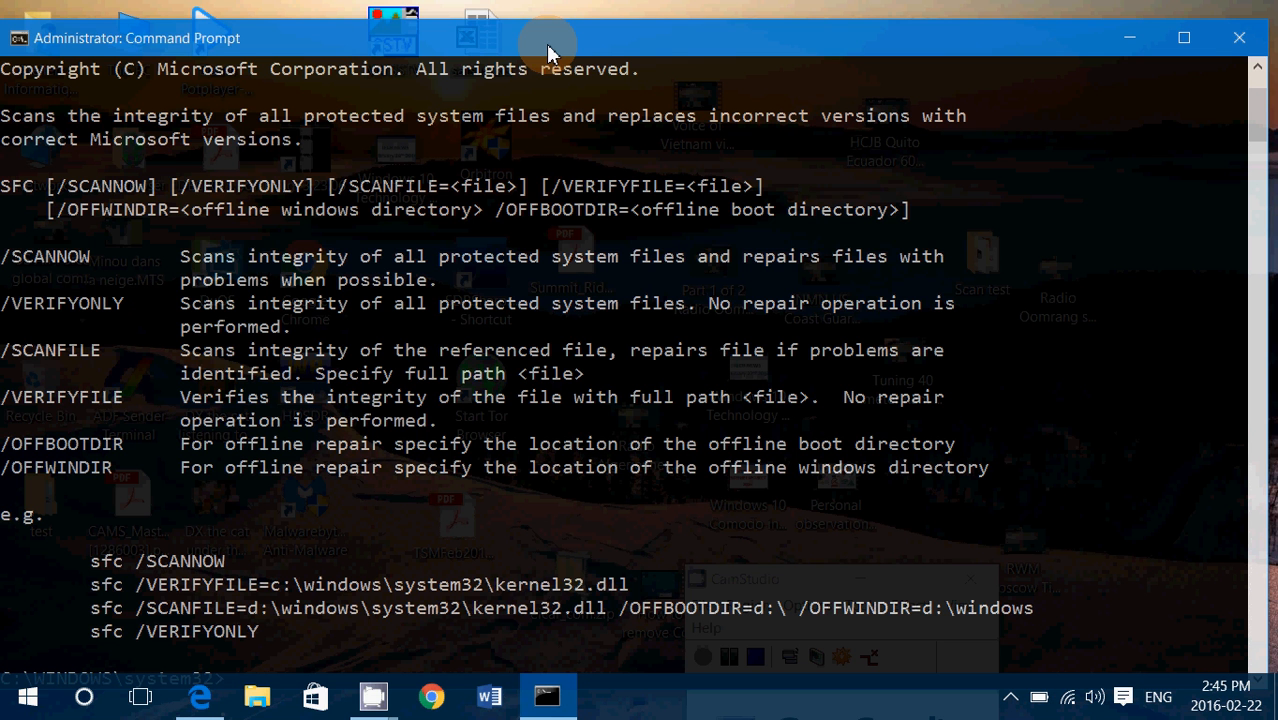
mouse_move(435, 10)
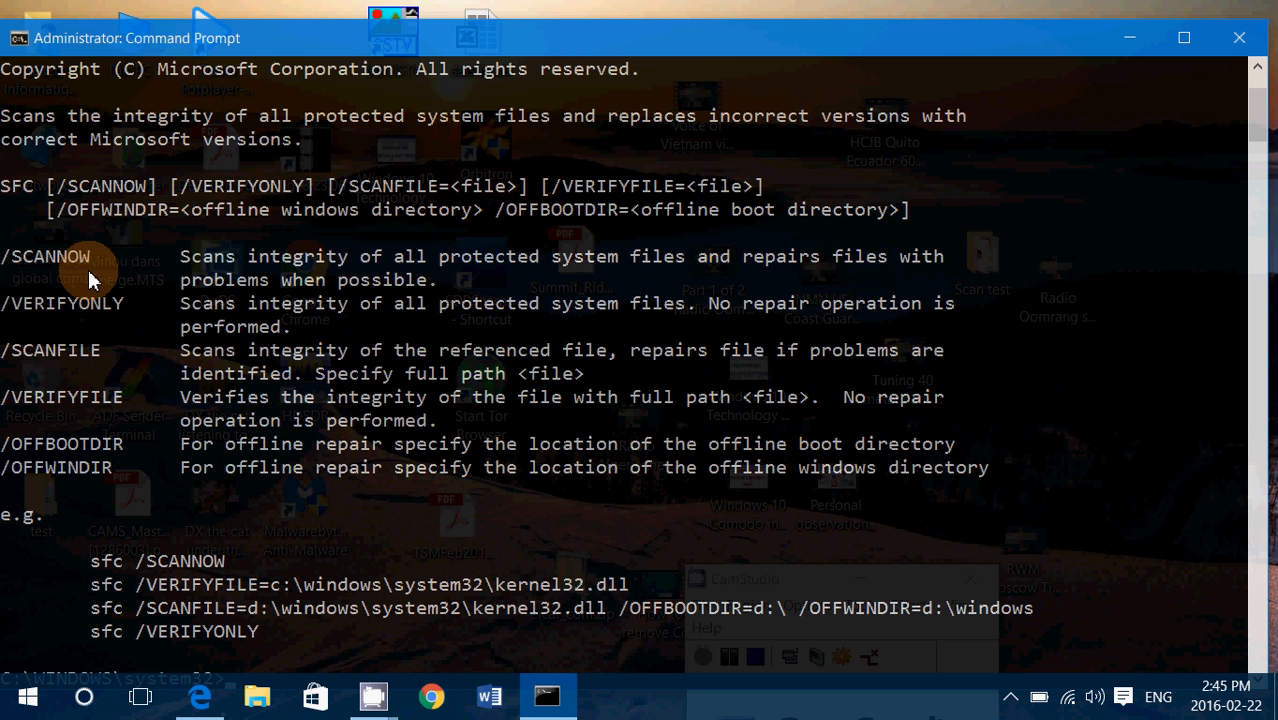
mouse_move(462, 276)
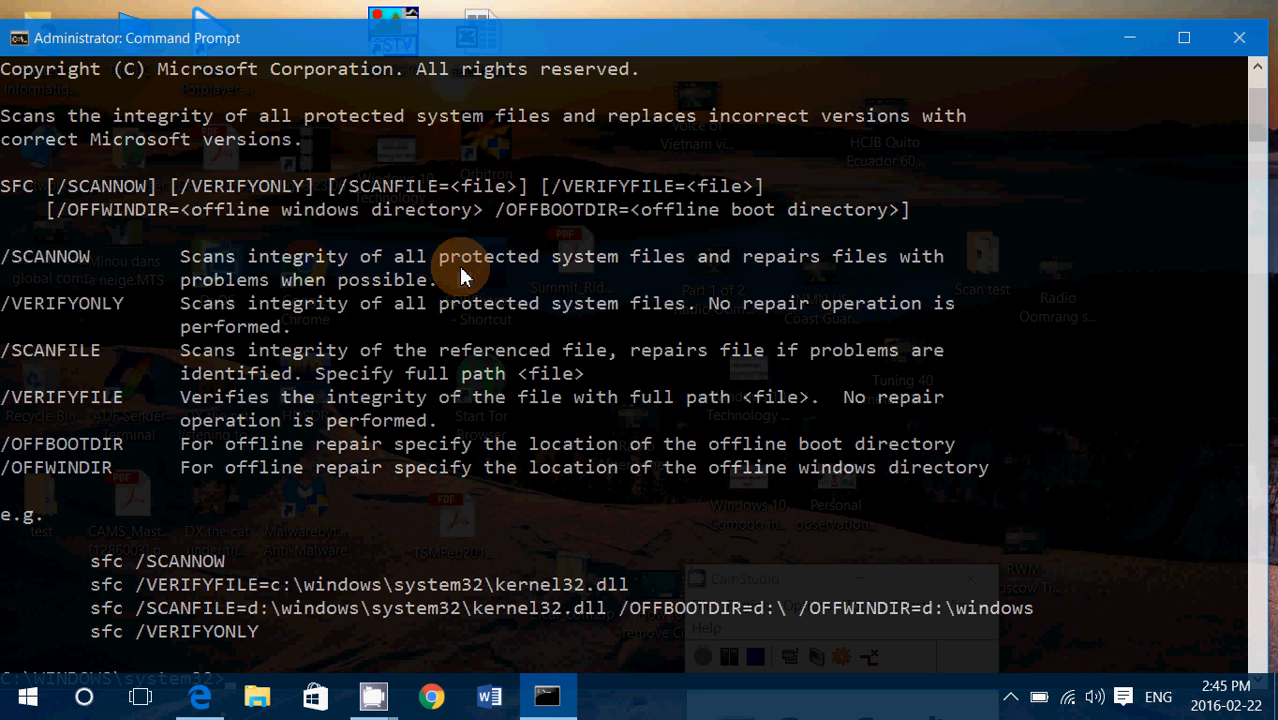
scroll("down", 3)
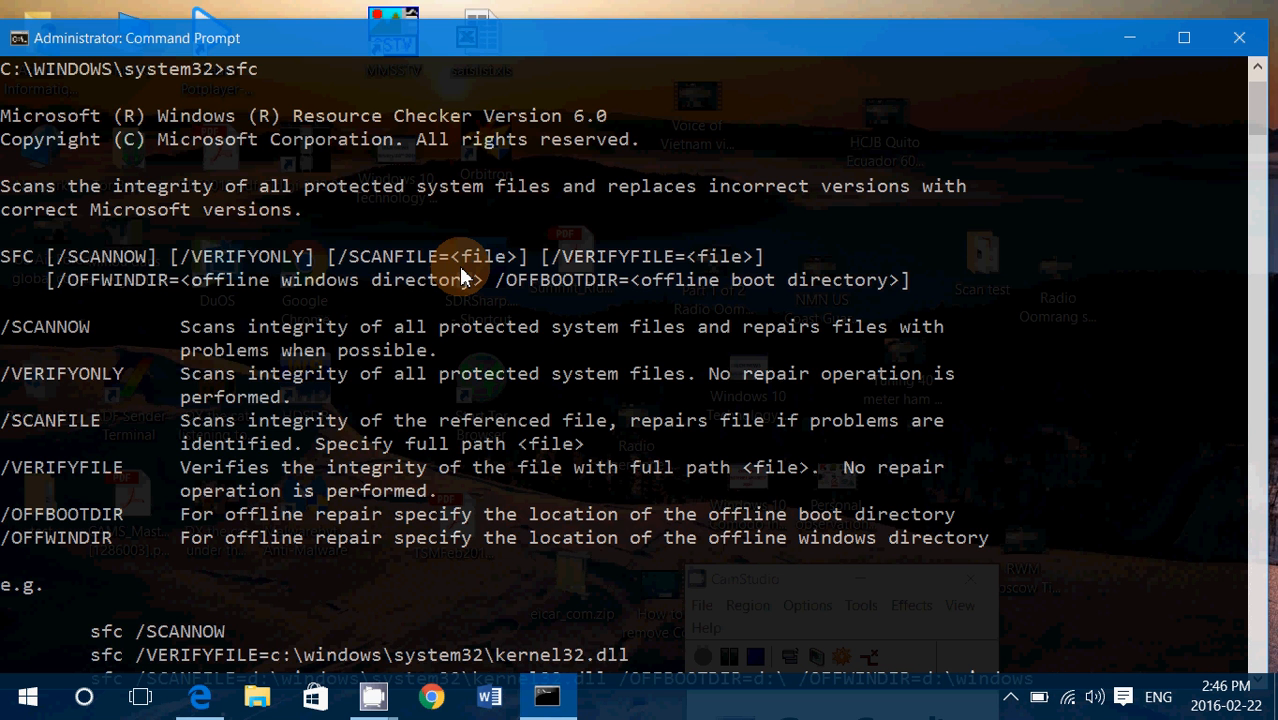
Step: Enter chkdsk /r at the administrator prompt to check the system drive
scroll("down", 3)
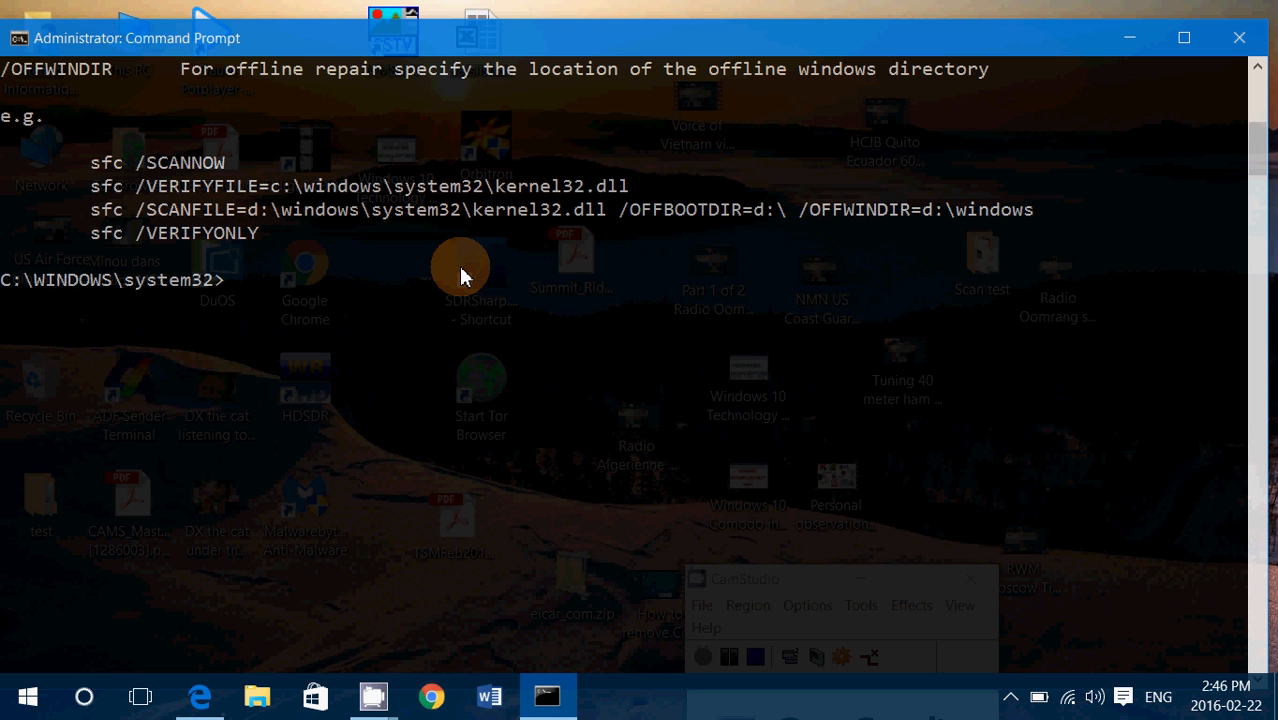
type("ckd")
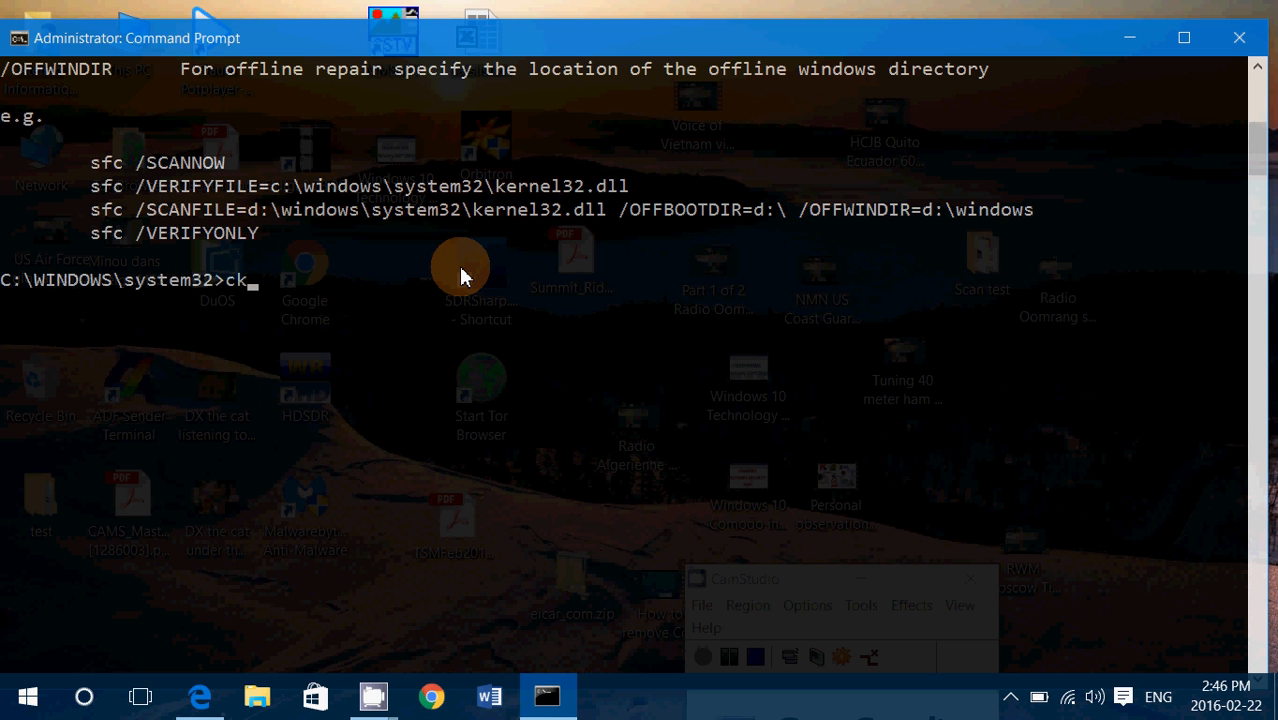
type("chkd")
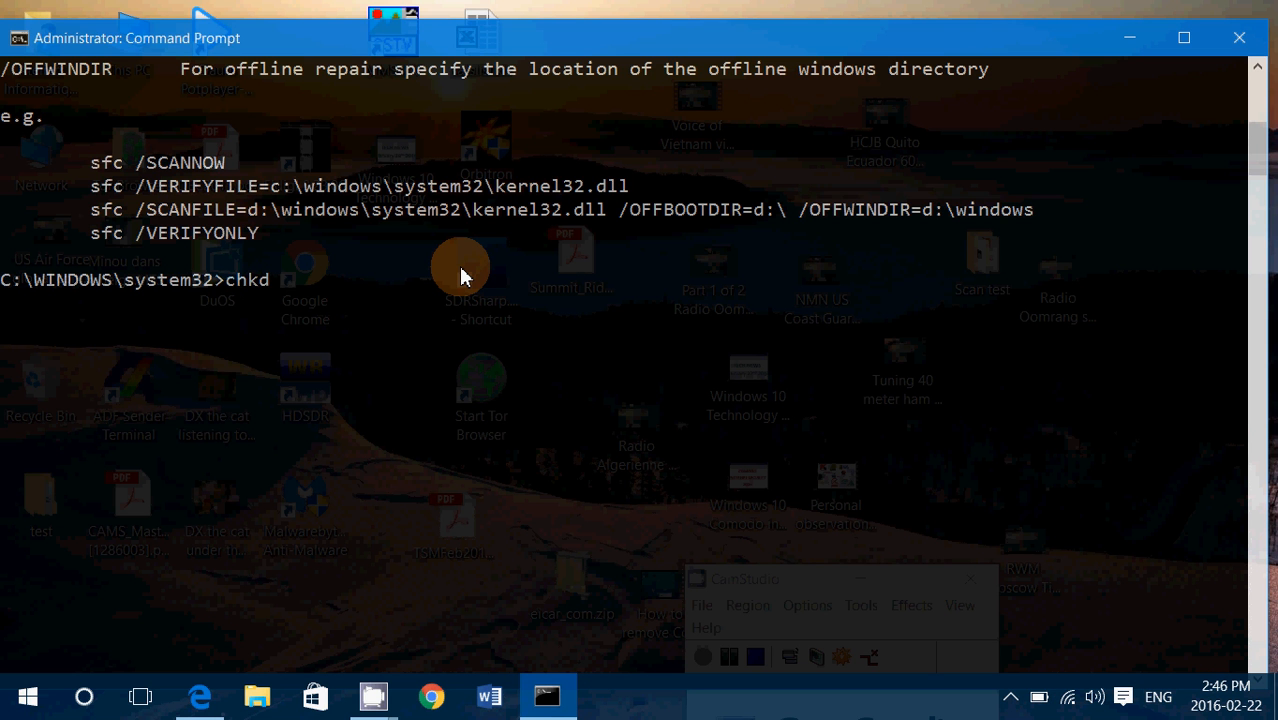
type("sk")
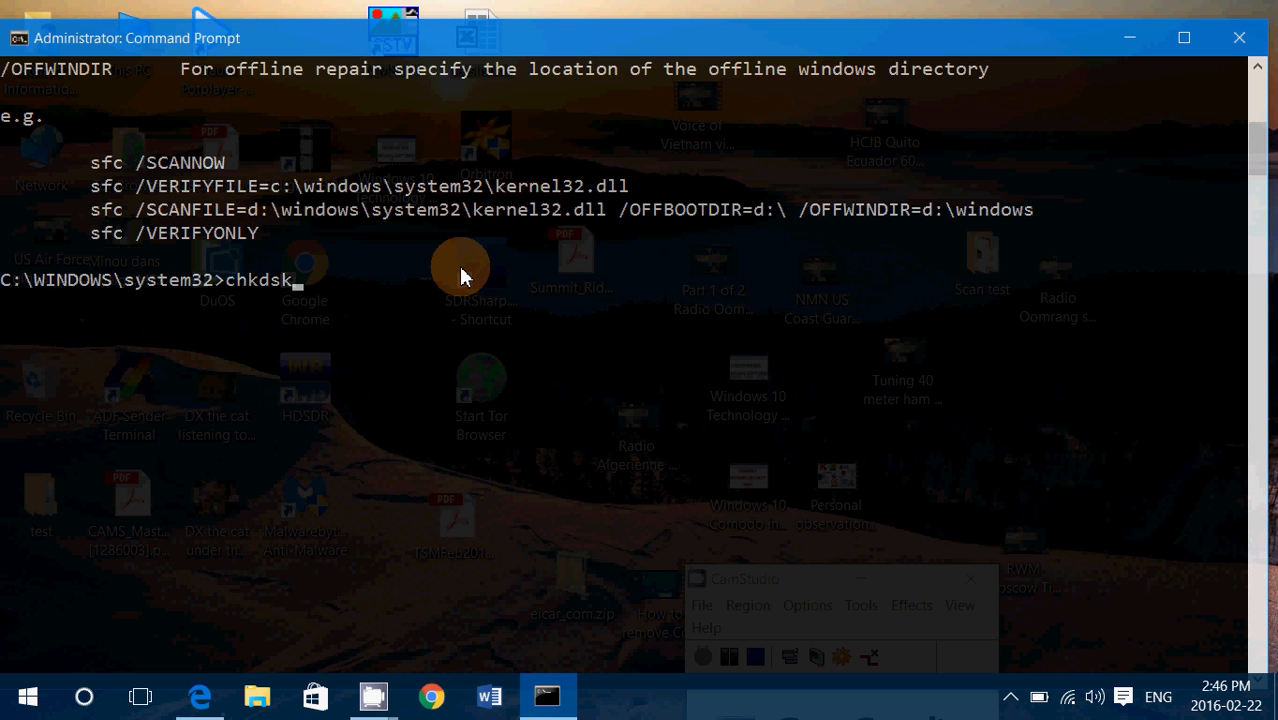
type("/")
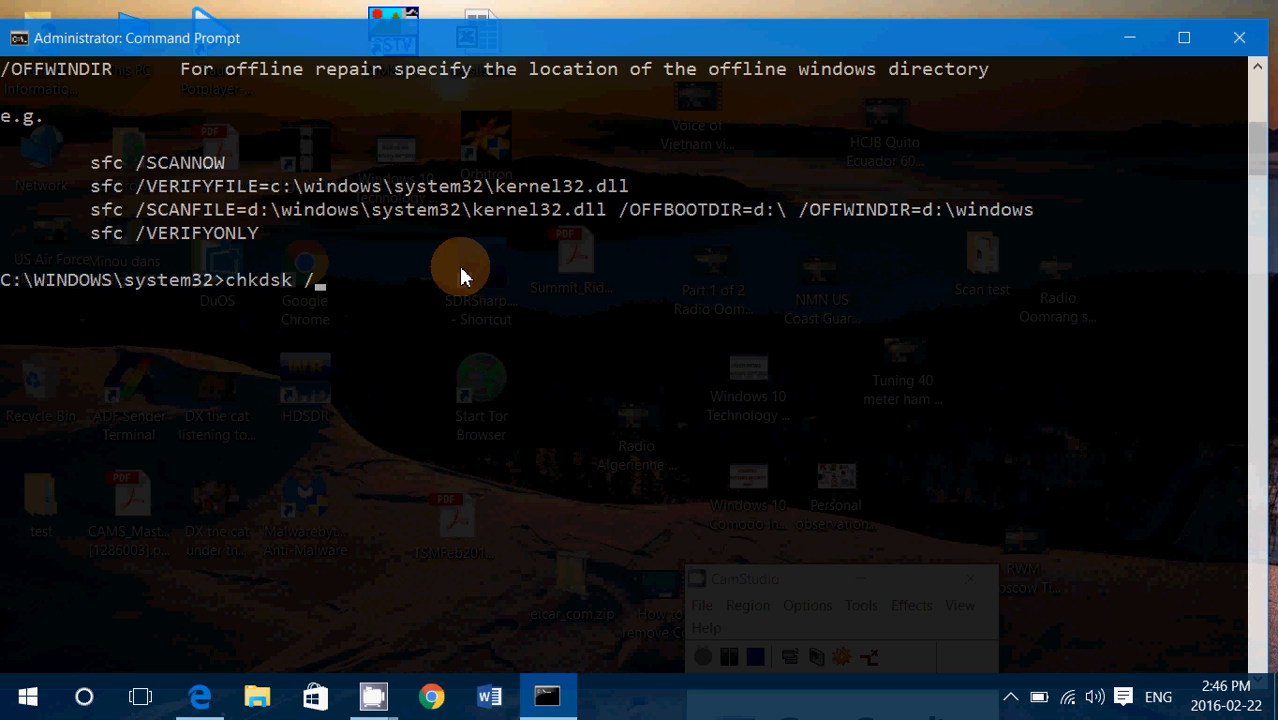
type("r")
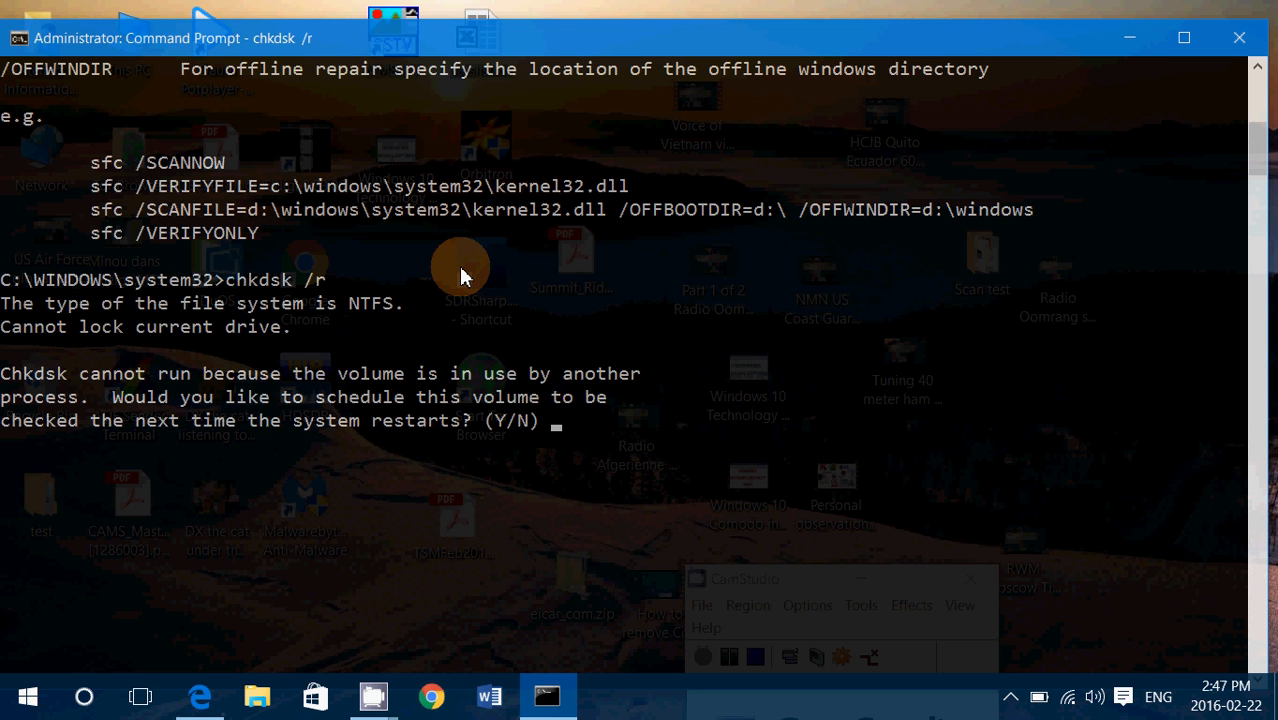
Step: Answer n to decline scheduling the disk check at the next restart
type("n")
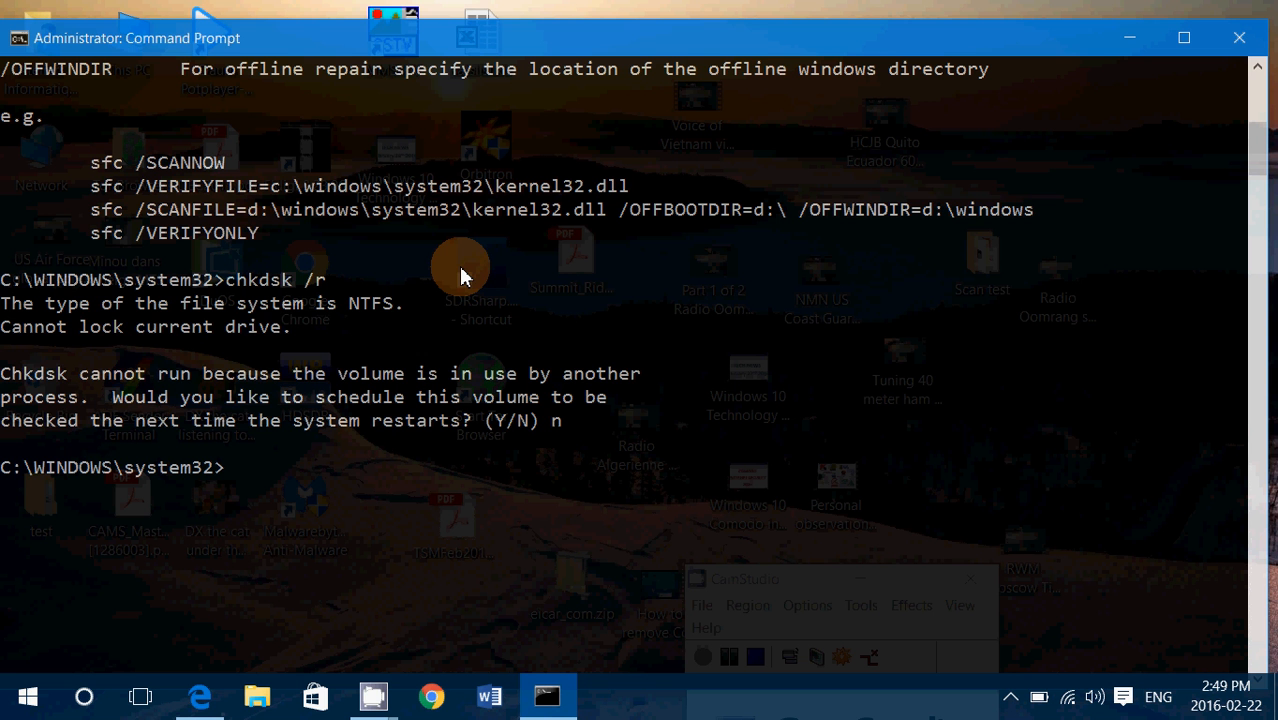
mouse_move(310, 632)
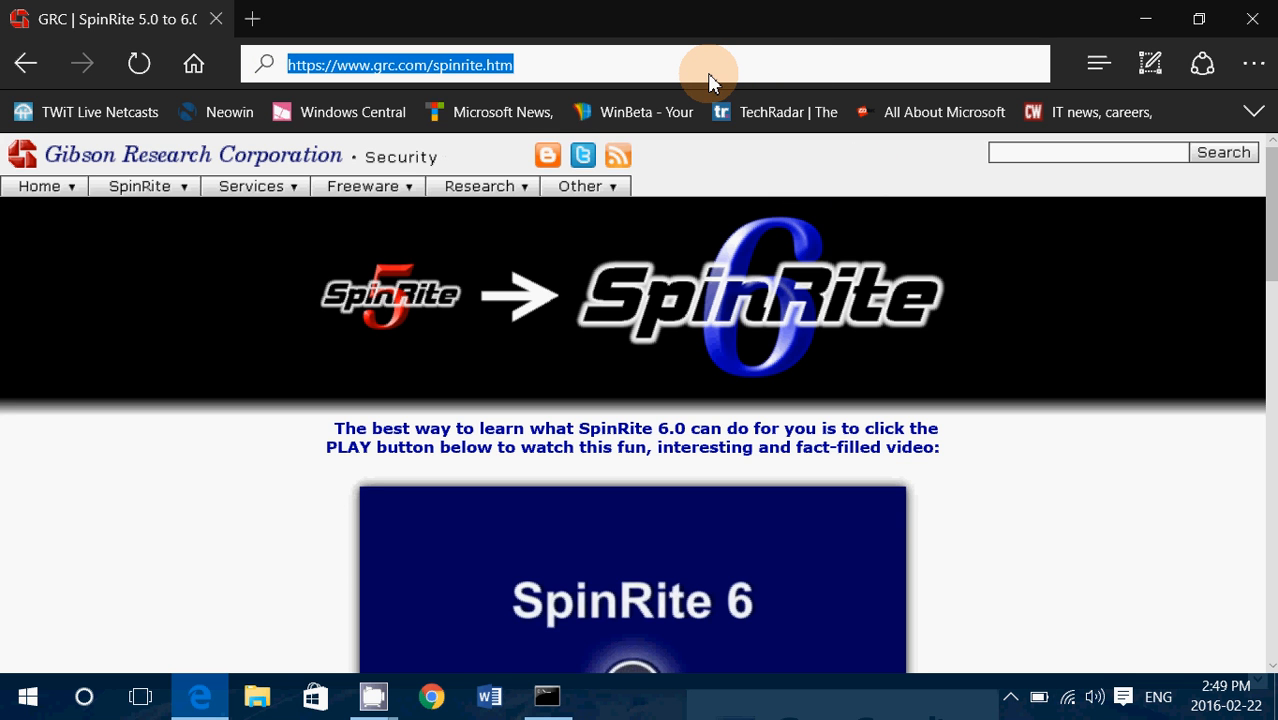
Step: Dismiss the address bar context menu on the SpinRite page and return to the Command Prompt
right_click(710, 75)
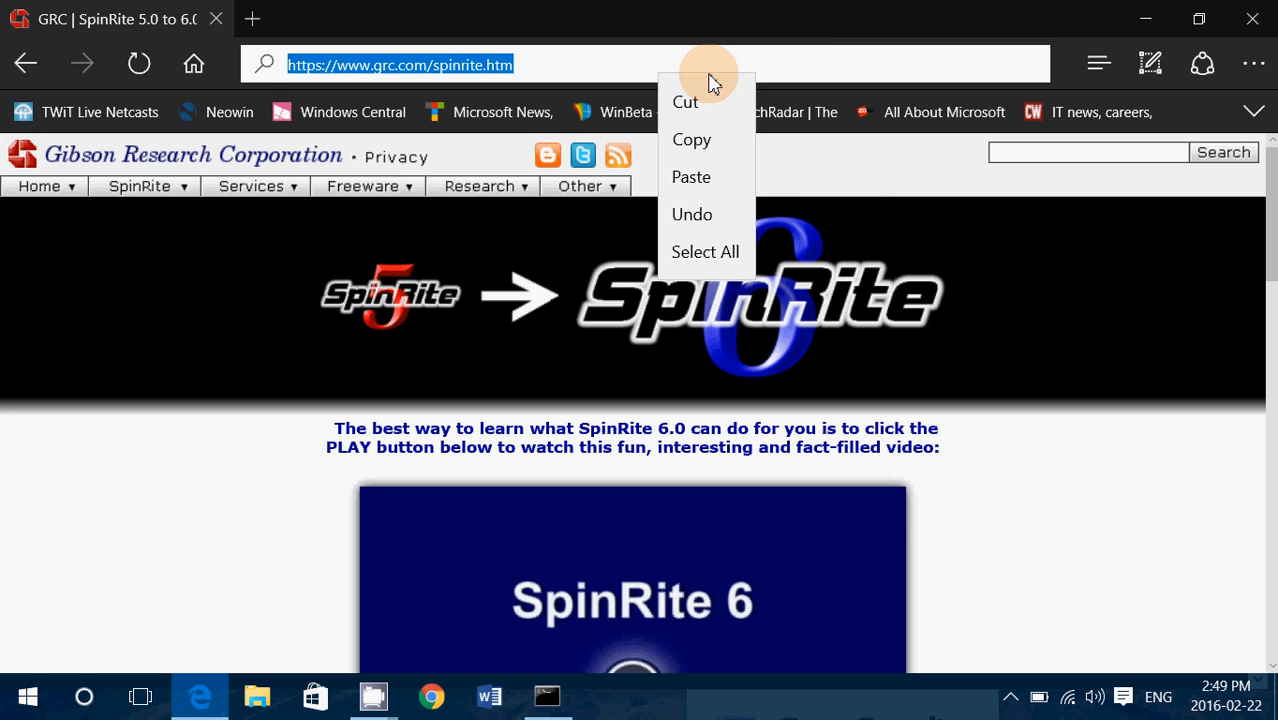
left_click(707, 145)
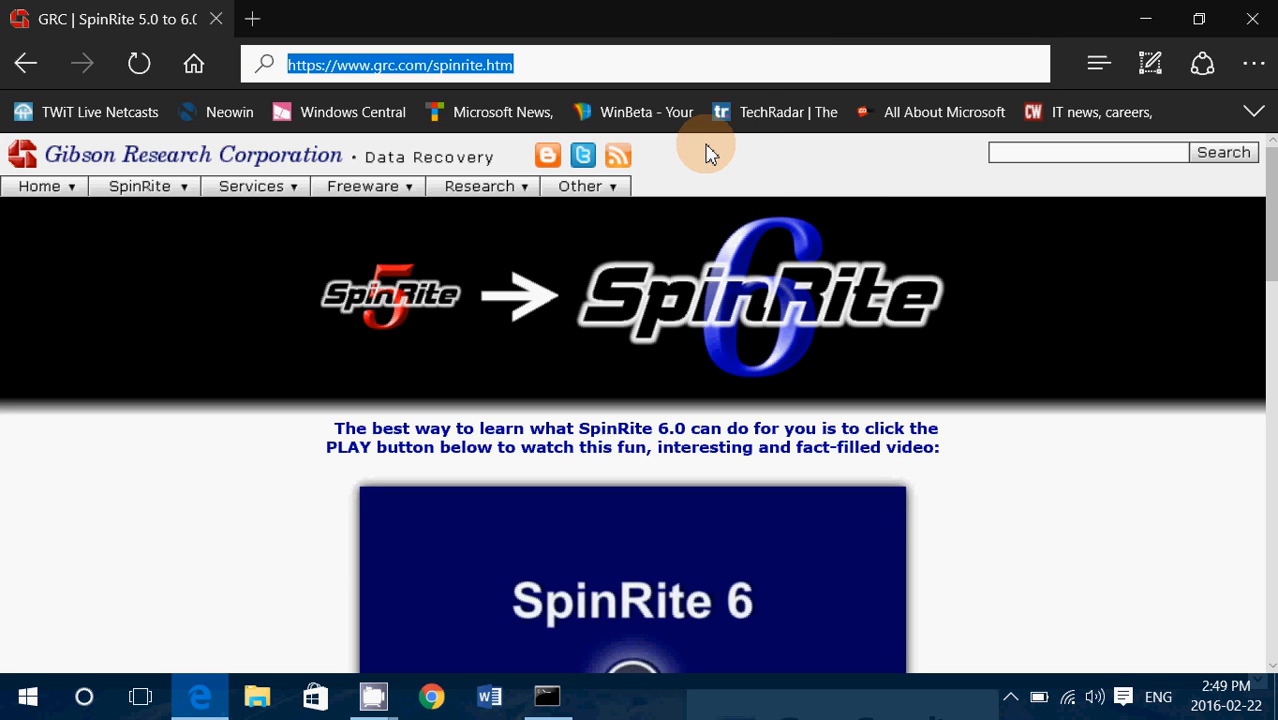
mouse_move(201, 567)
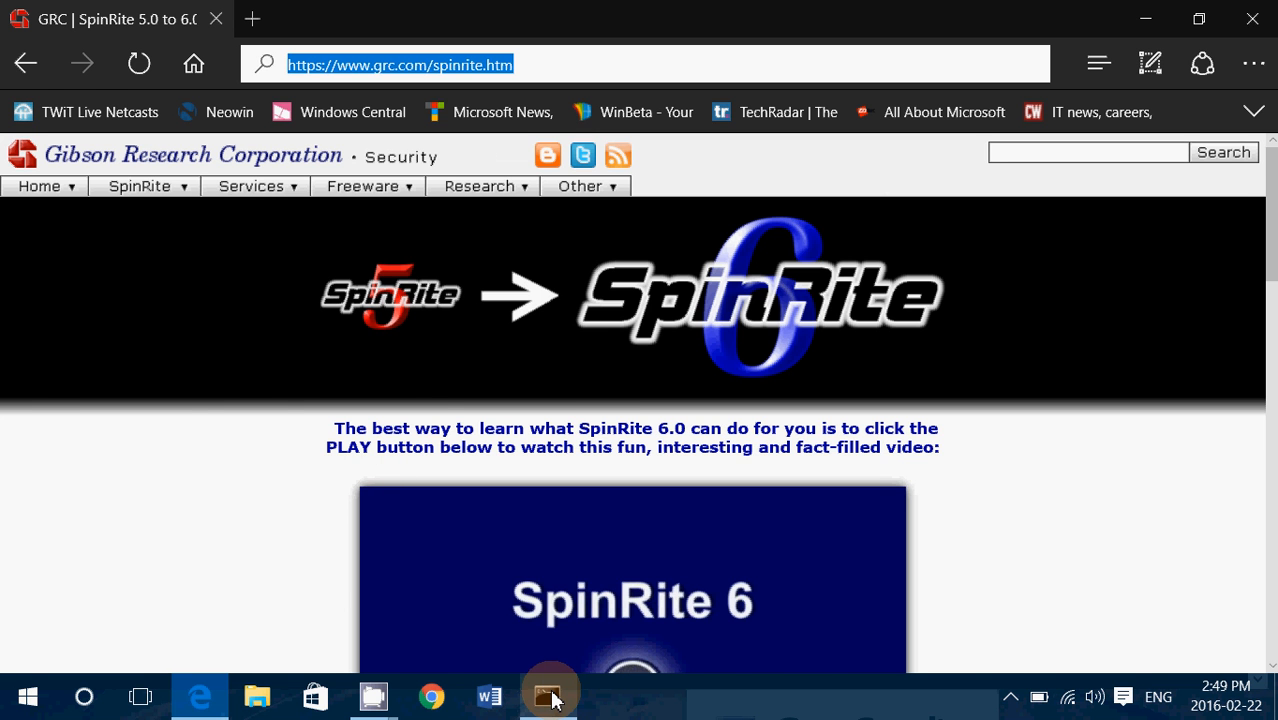
left_click(548, 695)
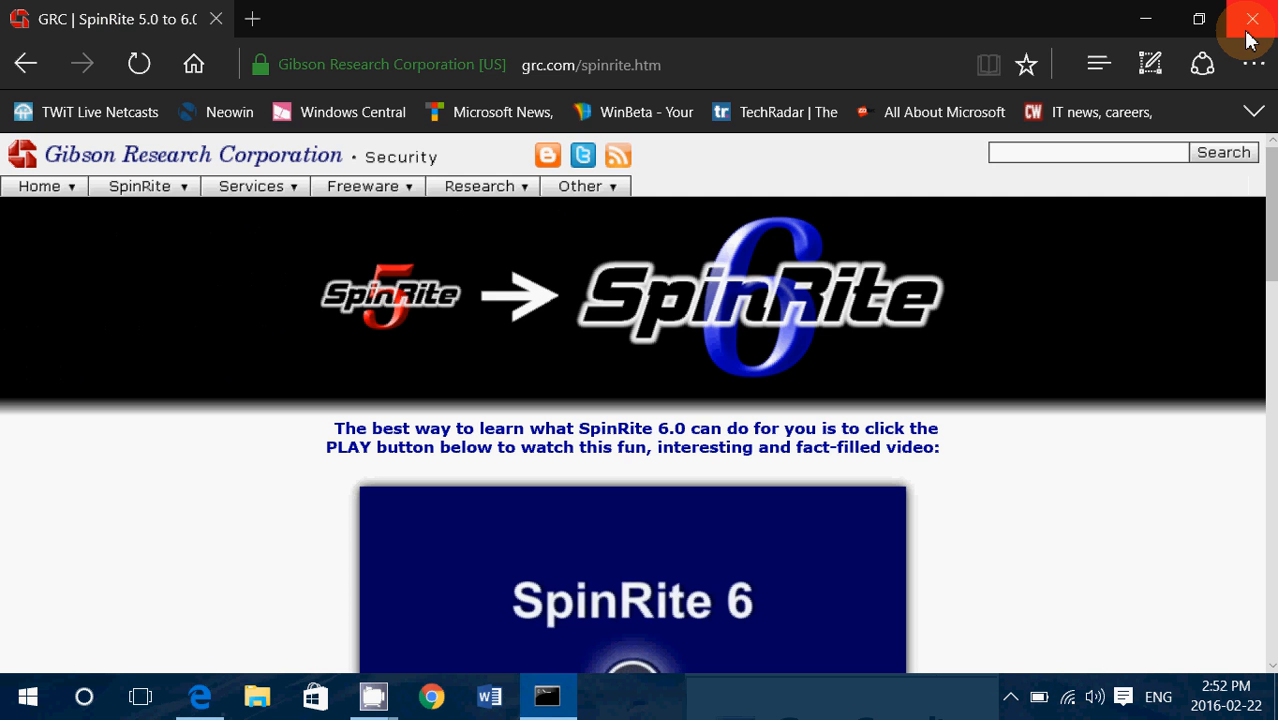
Step: Close the Edge window showing the GRC SpinRite page, leaving the desktop
left_click(1253, 19)
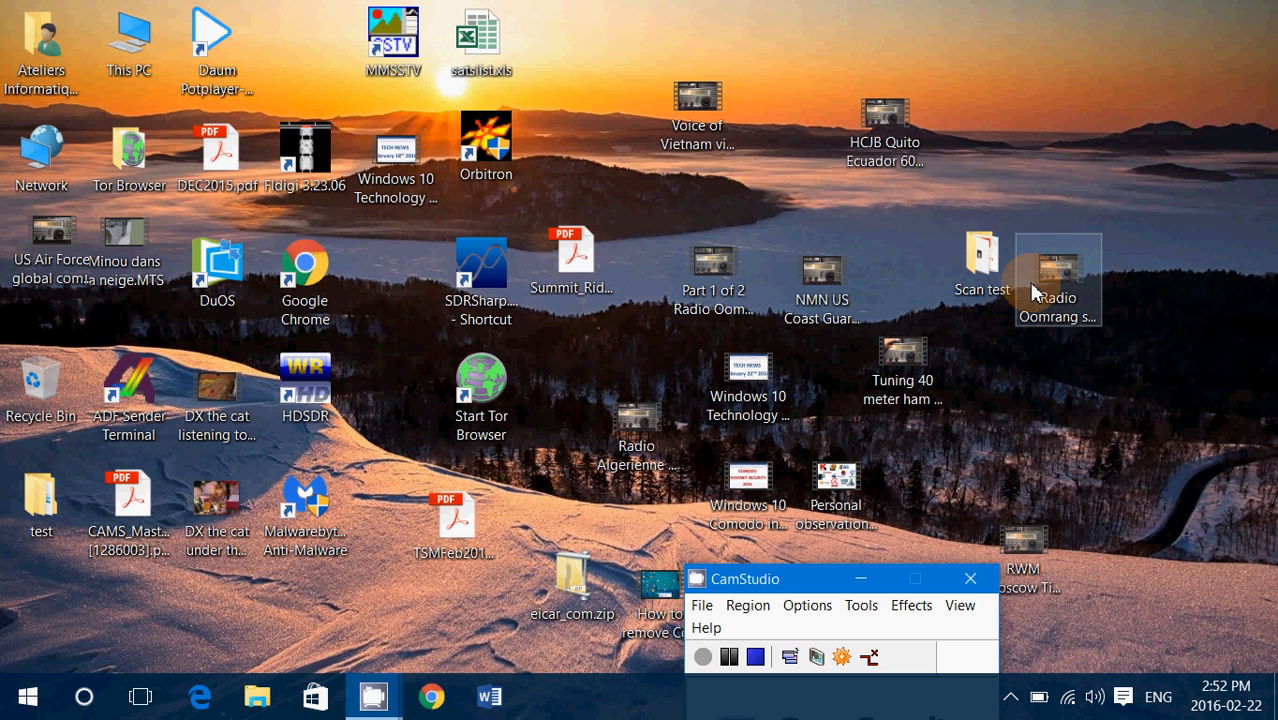
mouse_move(923, 525)
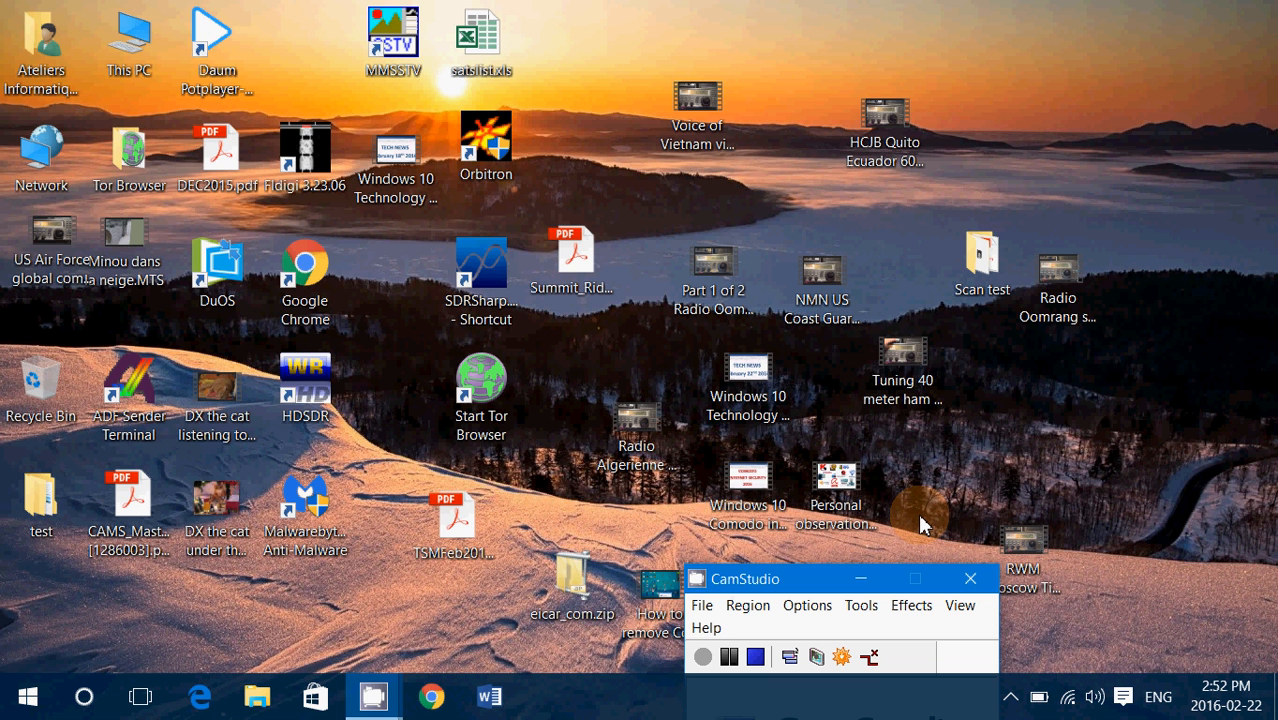